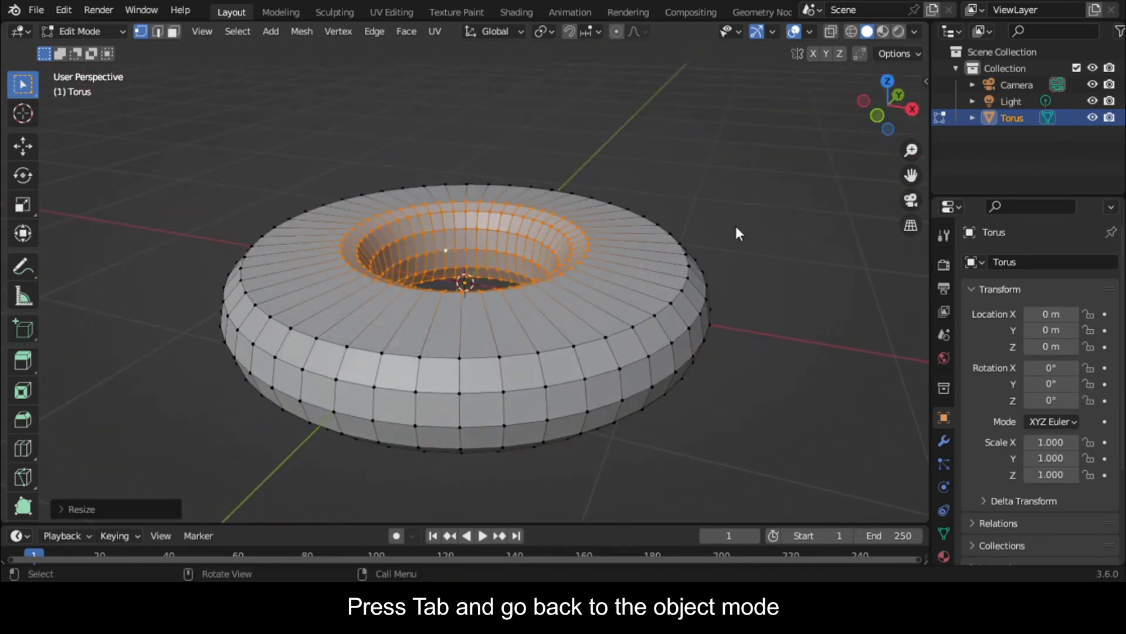
Leave Edit Mode so the reshaped torus is back in Object Mode.
key(Tab)
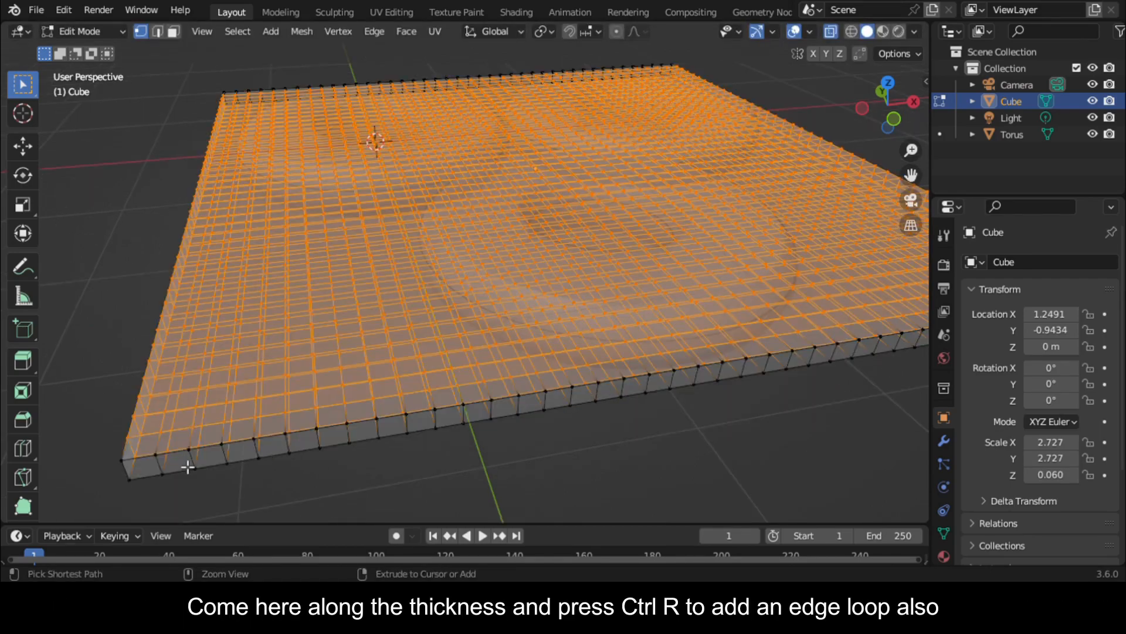
Toggle Edit Mode on the slab for subdividing it into a fine grid.
key(Tab)
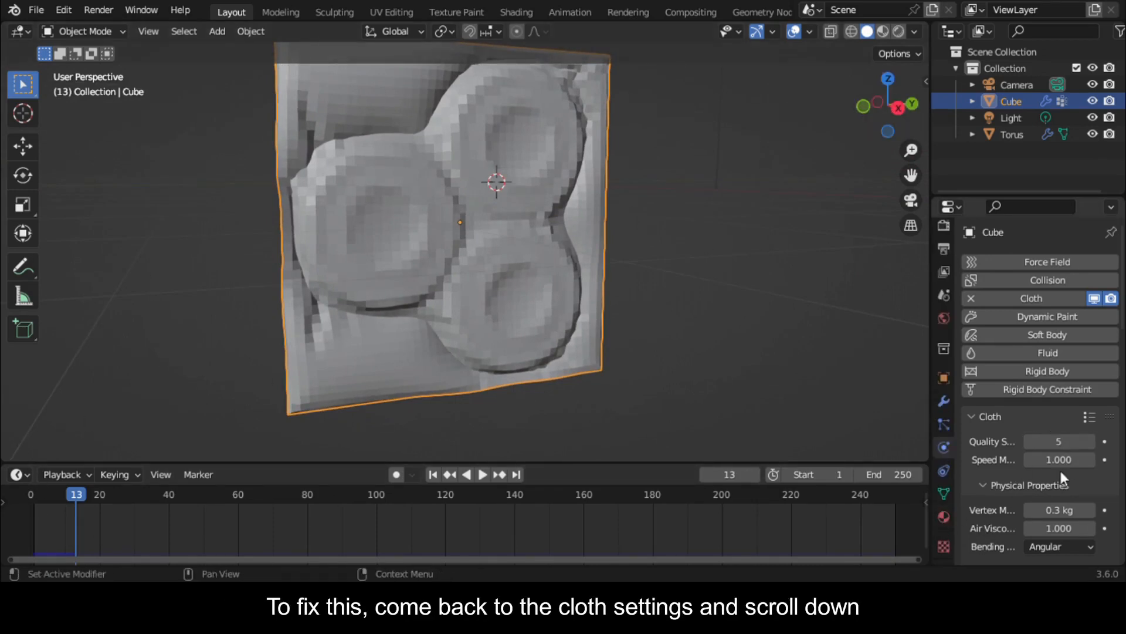
Bring up the slab's Cloth physics settings to revise its Physical Properties.
click(1011, 134)
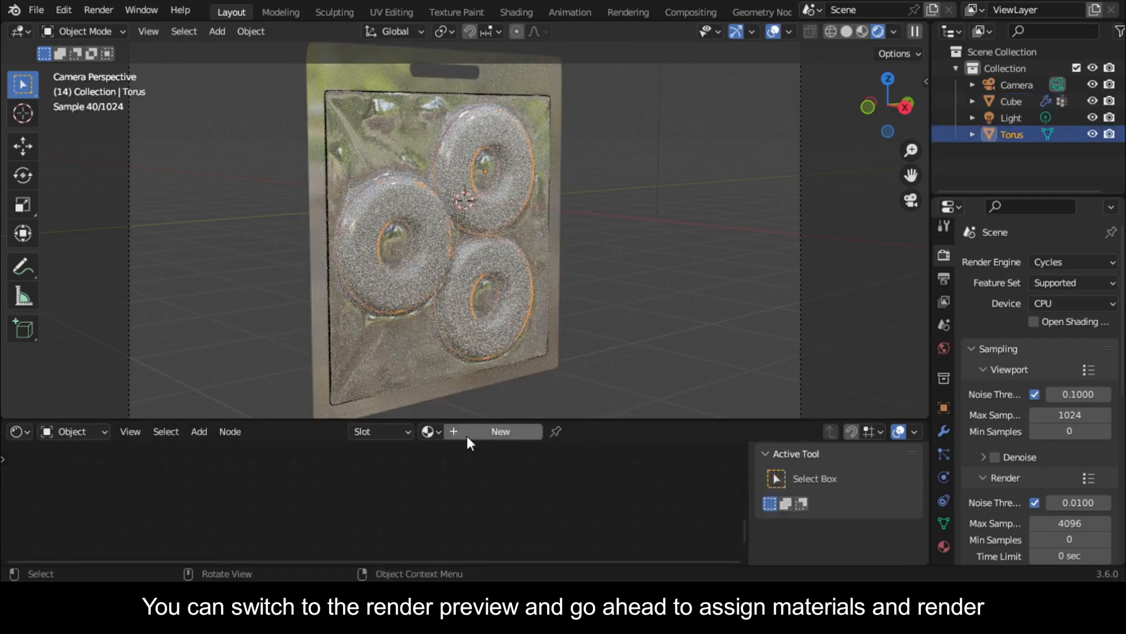
Switch the viewport to Rendered shading to preview the vacuum-packed tori.
click(831, 31)
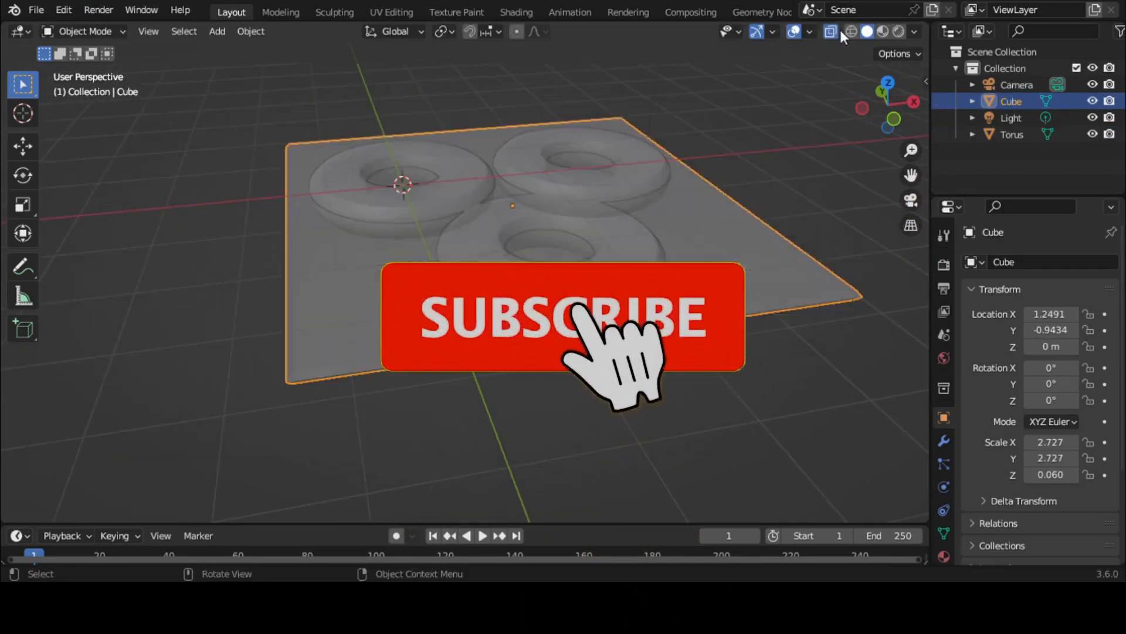